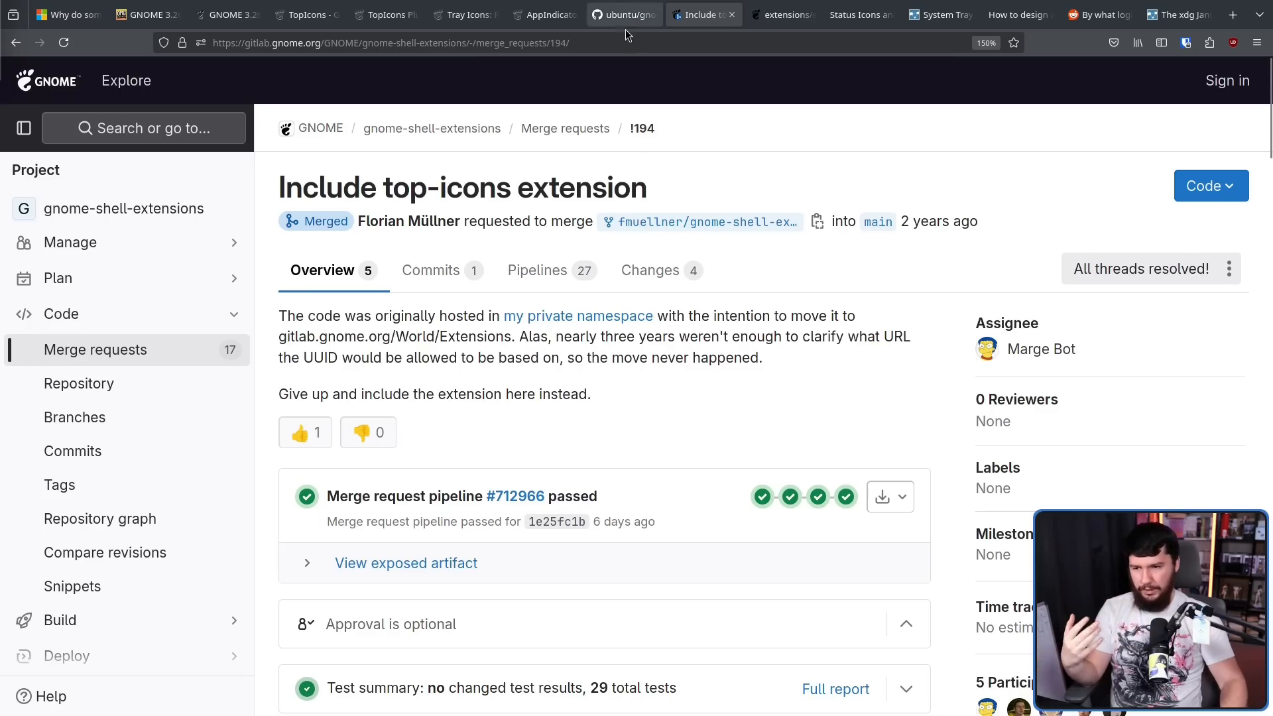
- Read through the ubuntu/gnome-shell-extension-appindicator README, then view the AppIndicator extension's listing page
left_click(623, 14)
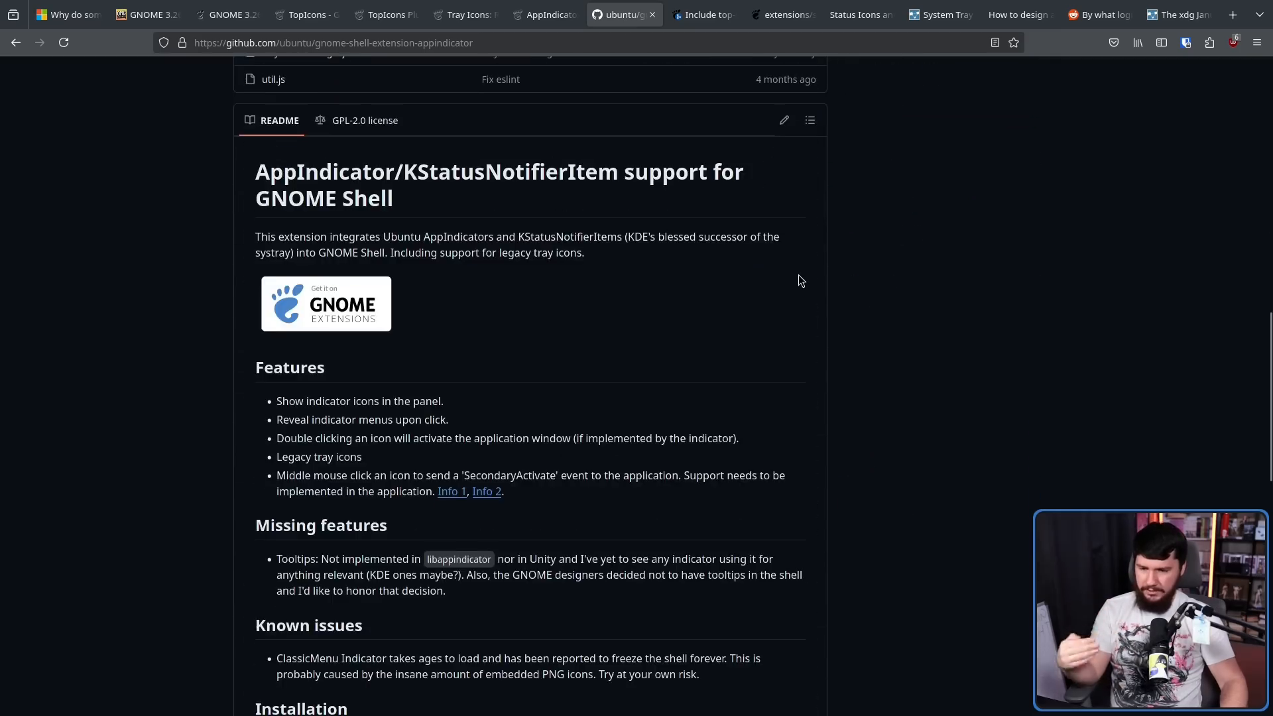
scroll("down", 3)
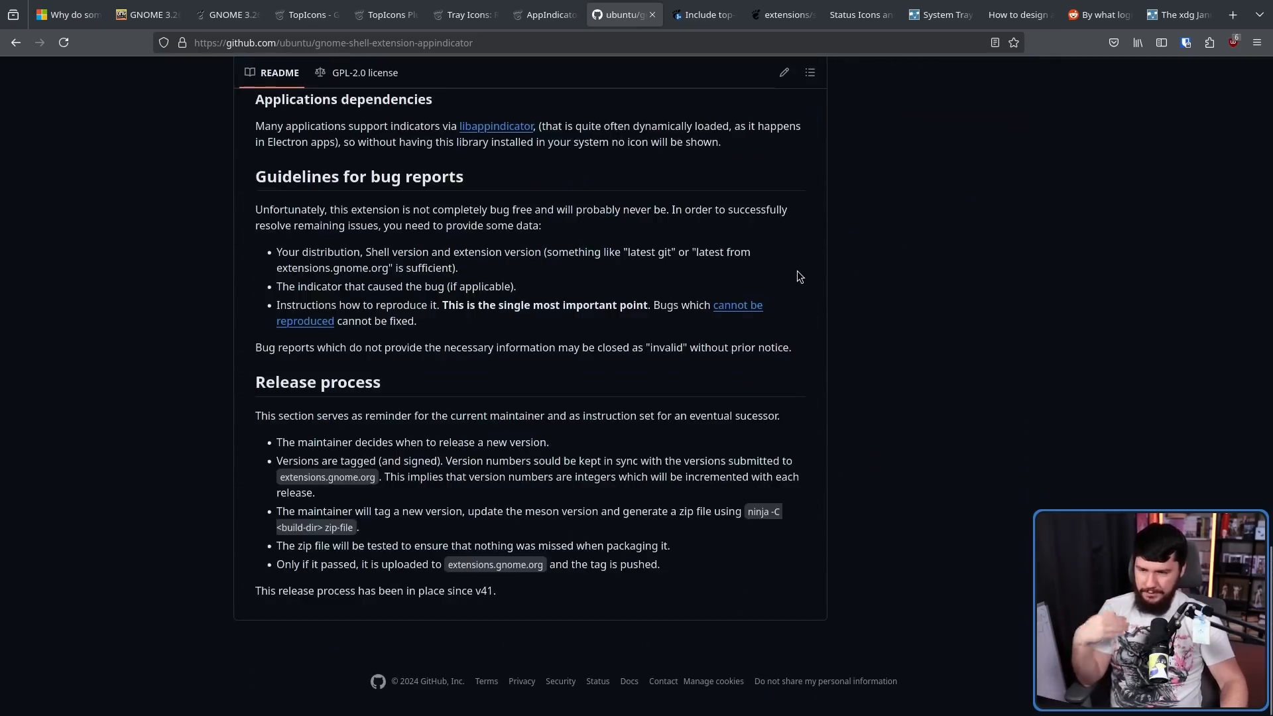
left_click(544, 14)
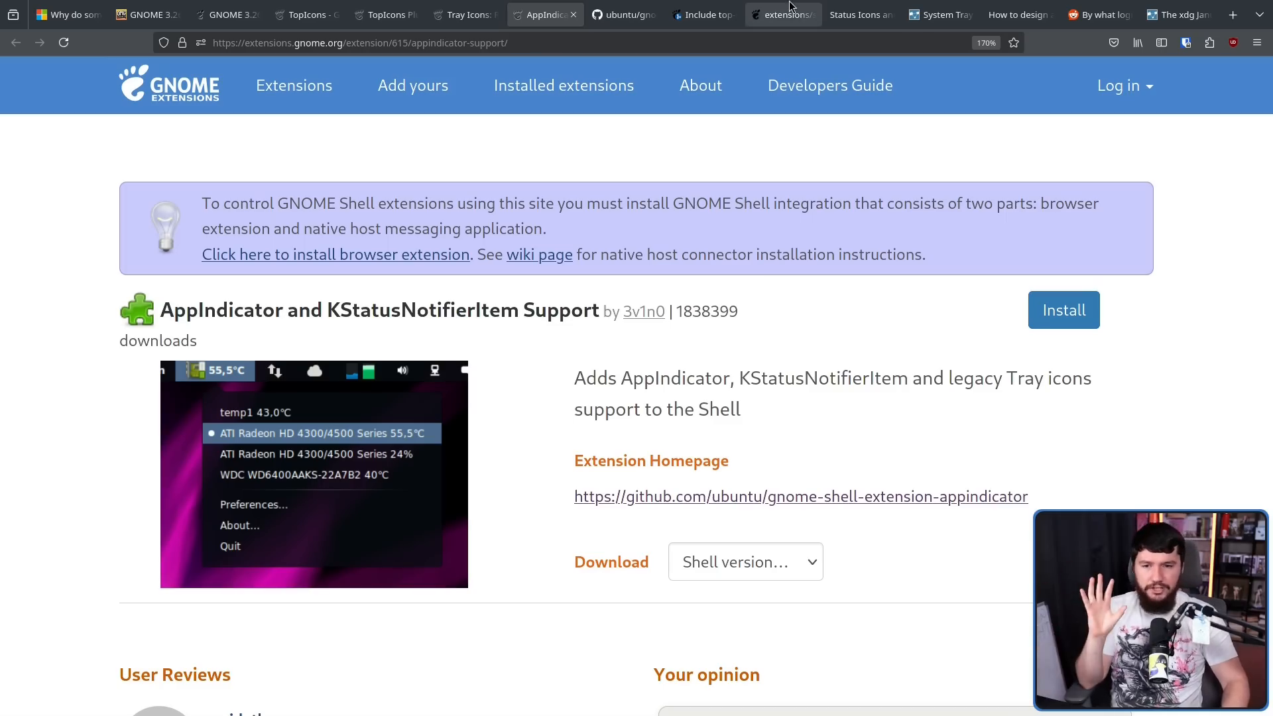
mouse_move(782, 13)
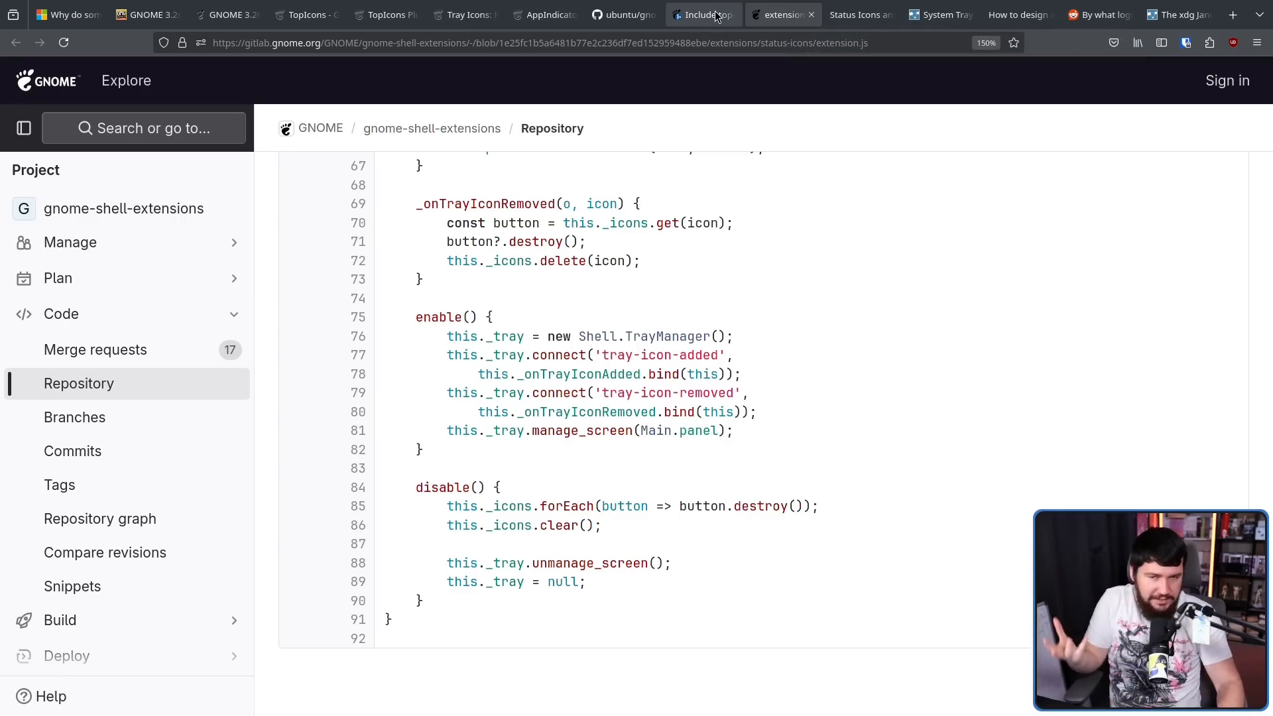
- Return to the top-icons merge request overview, then view the GNOME 3.26 release notes on status icons
left_click(699, 14)
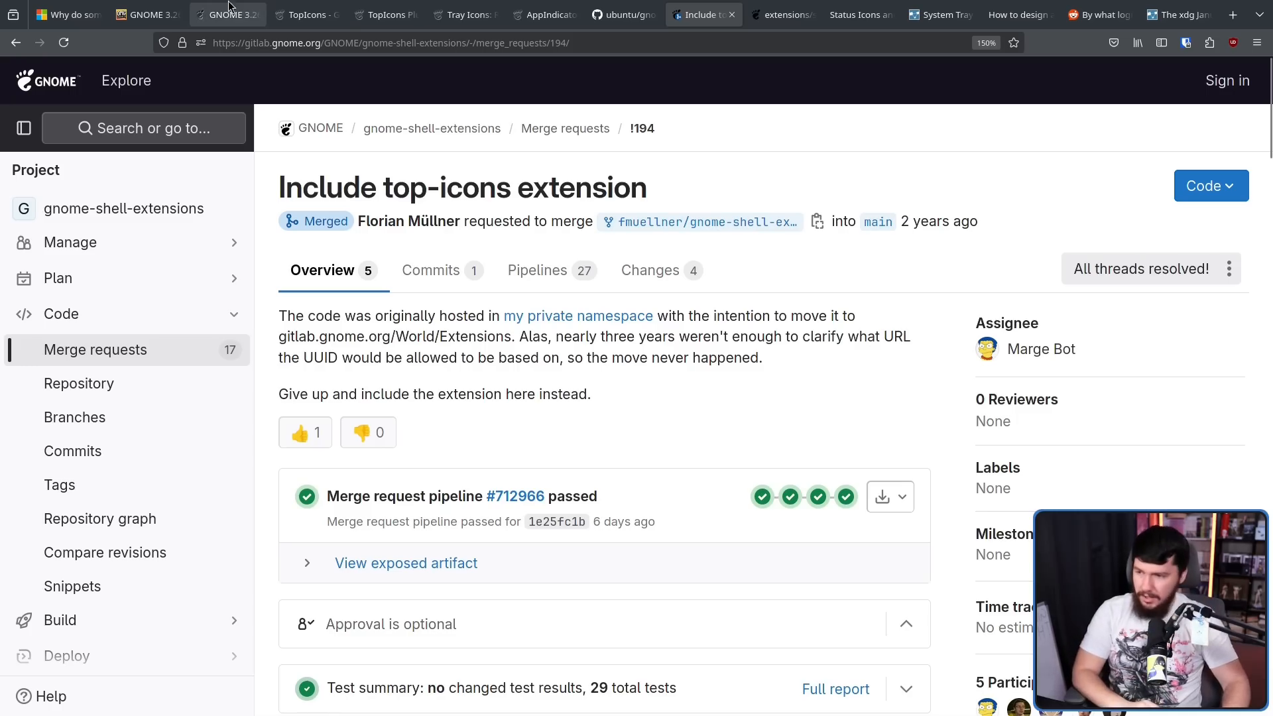
left_click(227, 14)
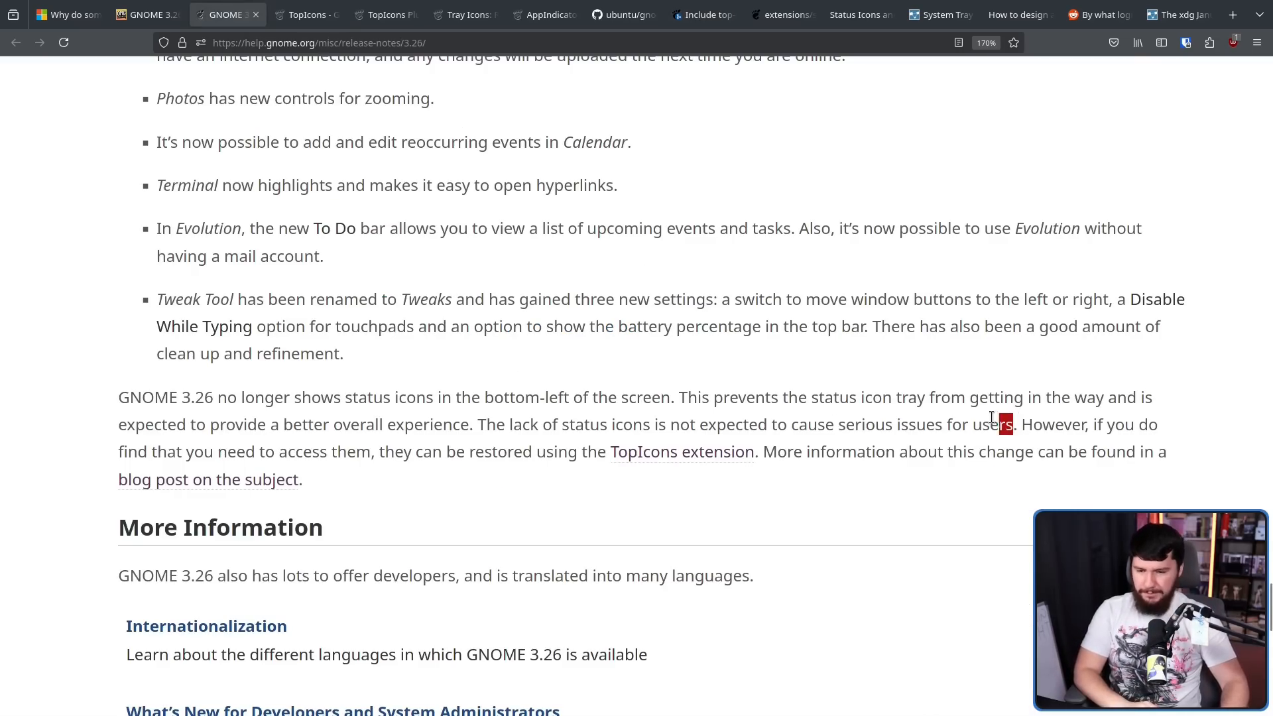